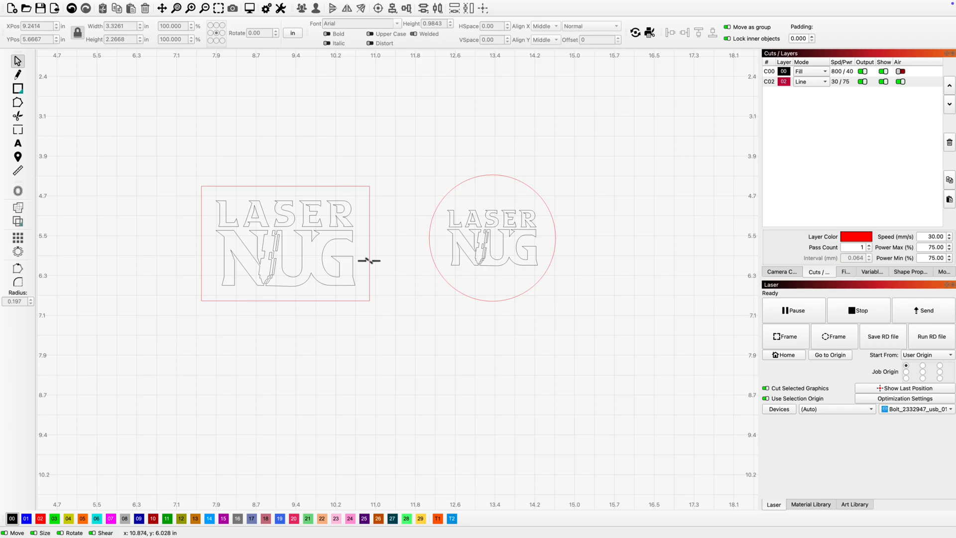
Step: Review the square design's fill (800 mm/s, 40%) and line (30 mm/s, 75%) layer settings
left_click(286, 244)
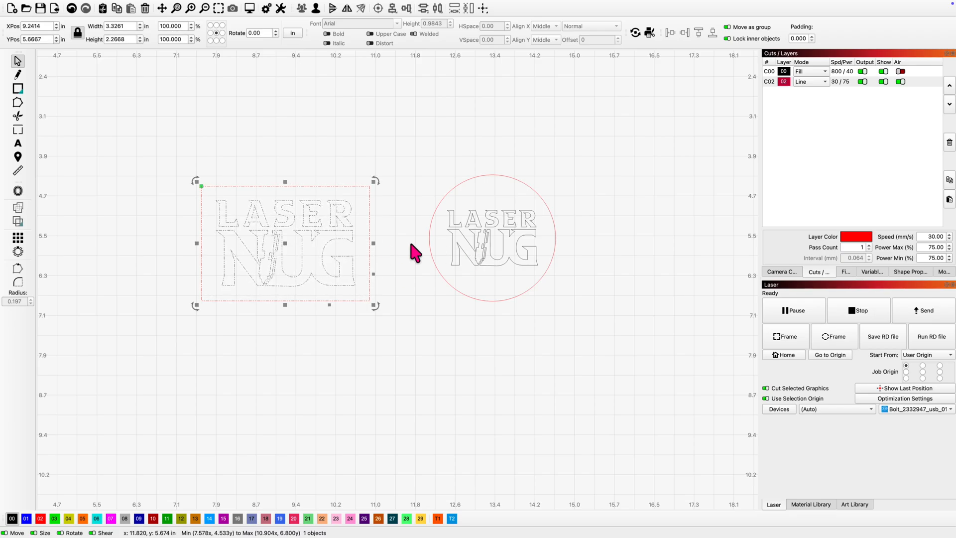
mouse_move(532, 172)
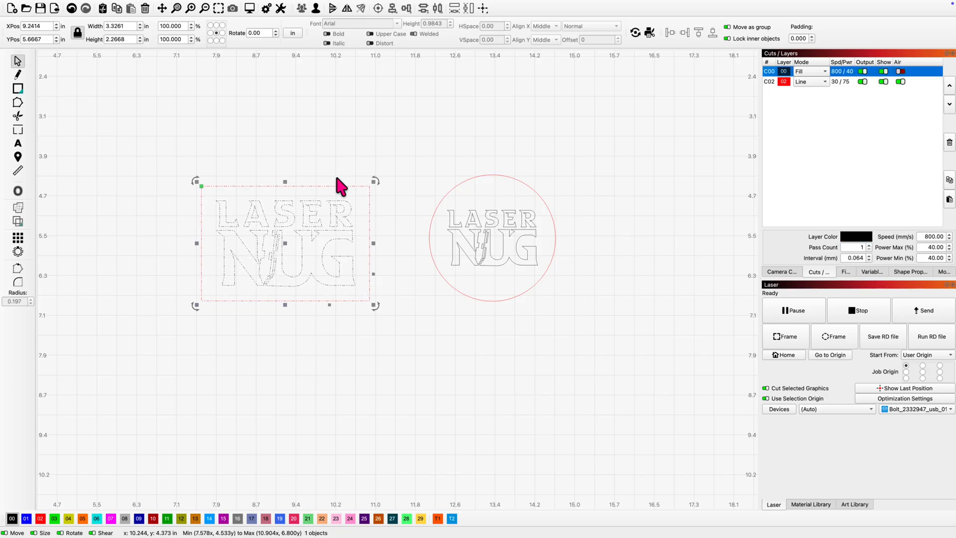
mouse_move(706, 98)
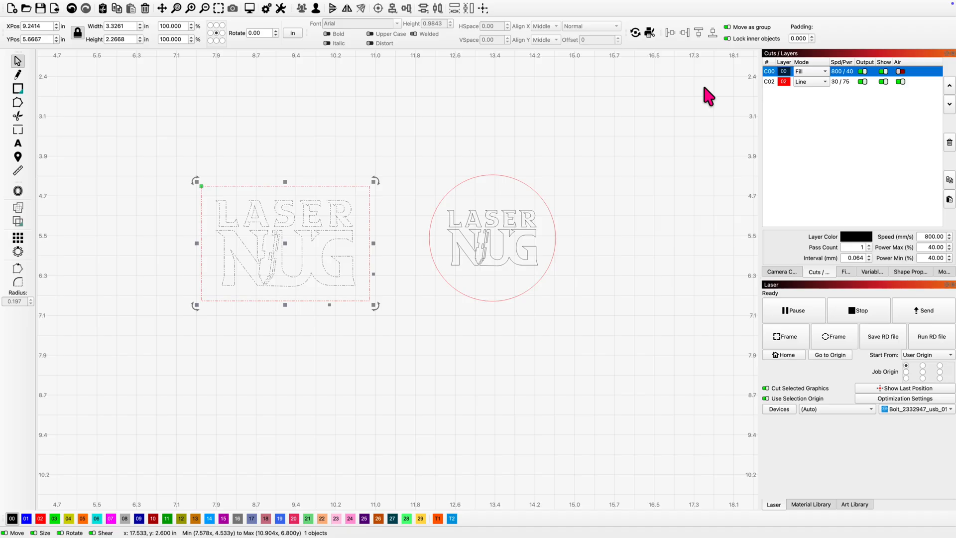
double_click(784, 71)
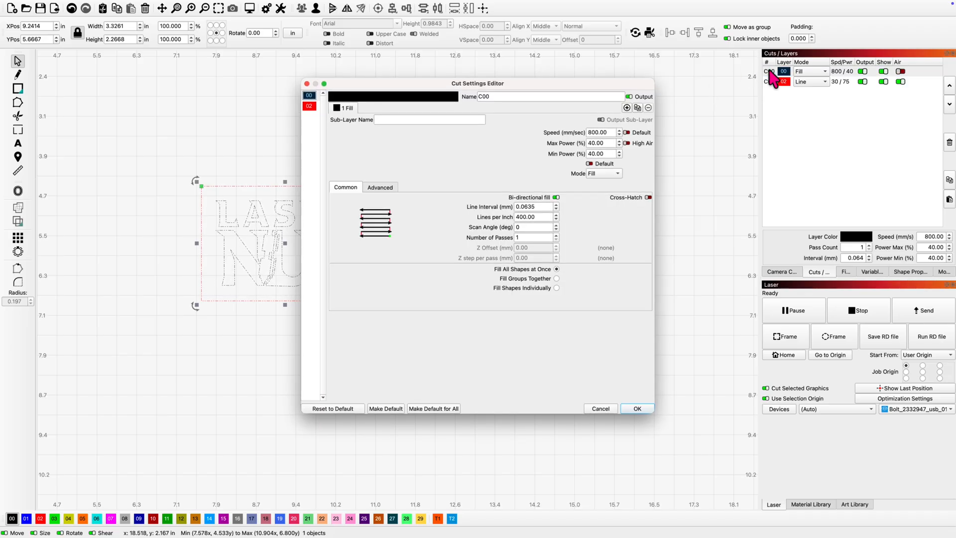
mouse_move(717, 185)
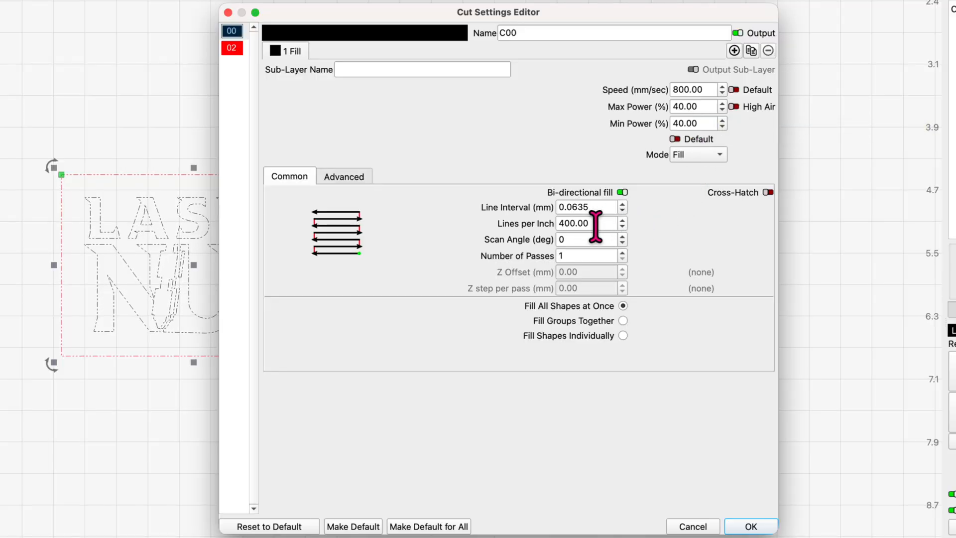
mouse_move(692, 183)
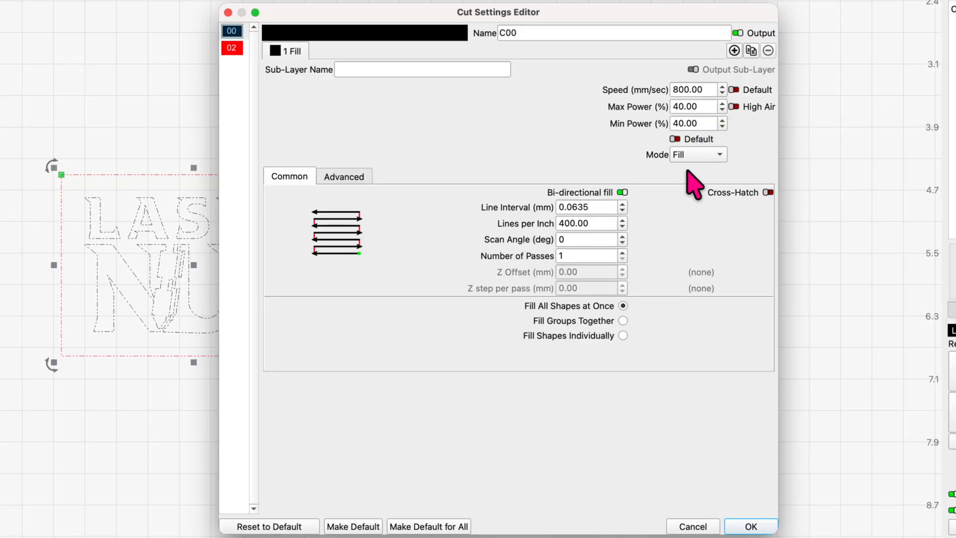
mouse_move(758, 131)
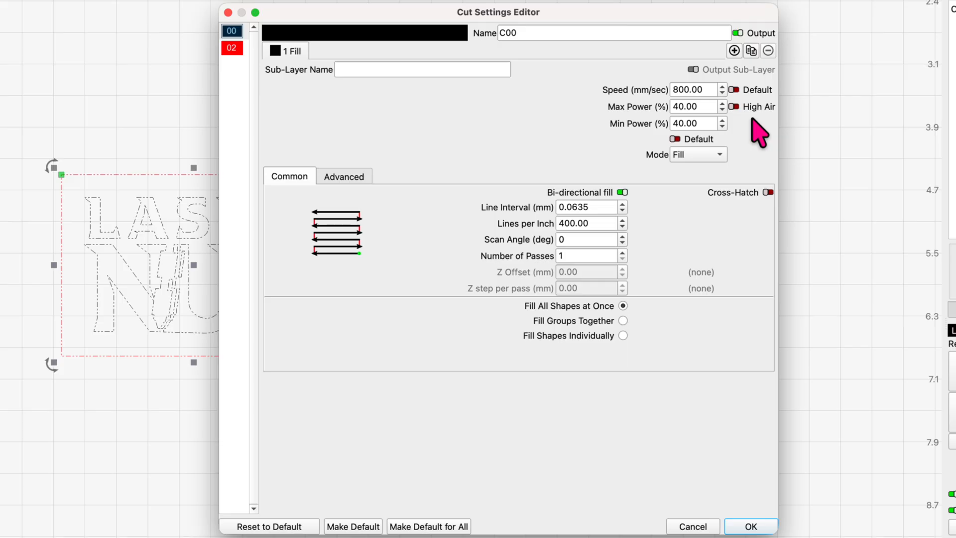
mouse_move(707, 397)
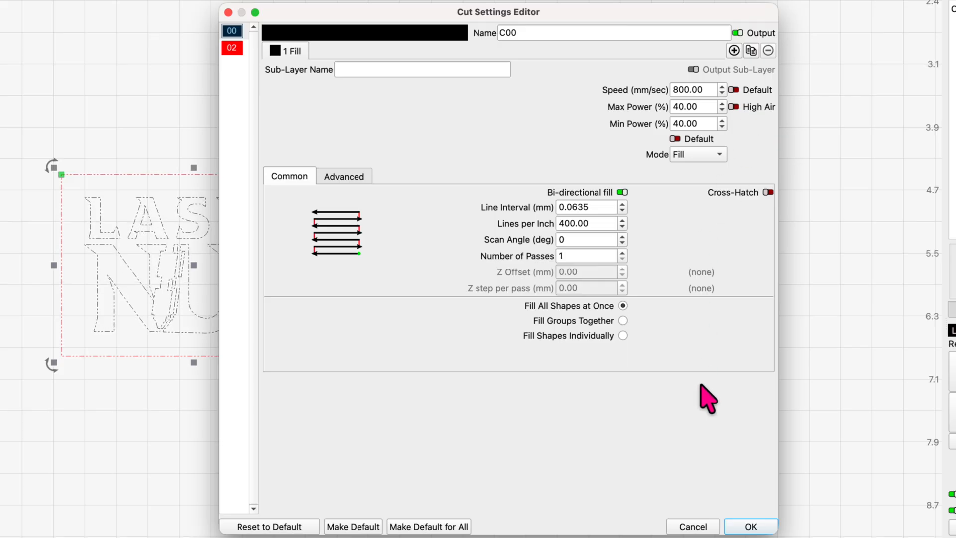
left_click(750, 526)
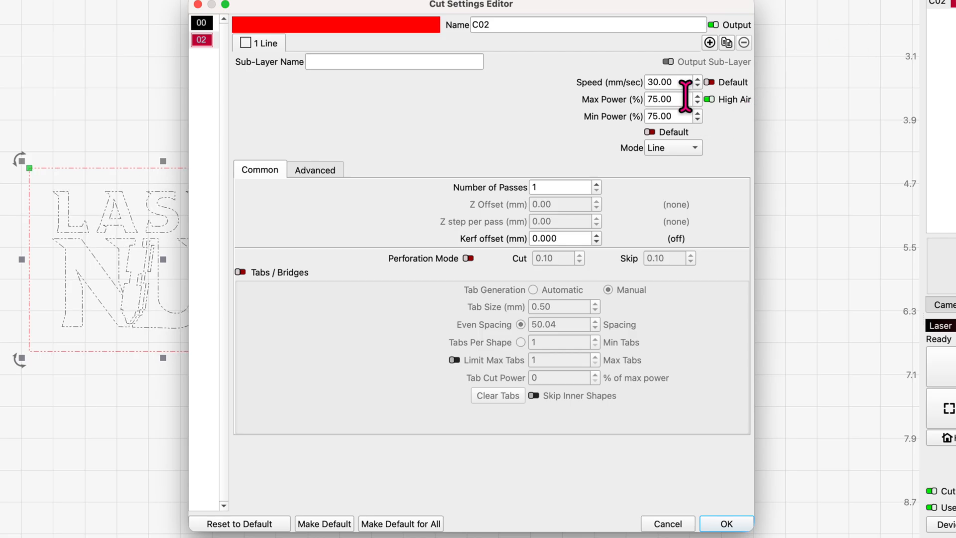
mouse_move(684, 116)
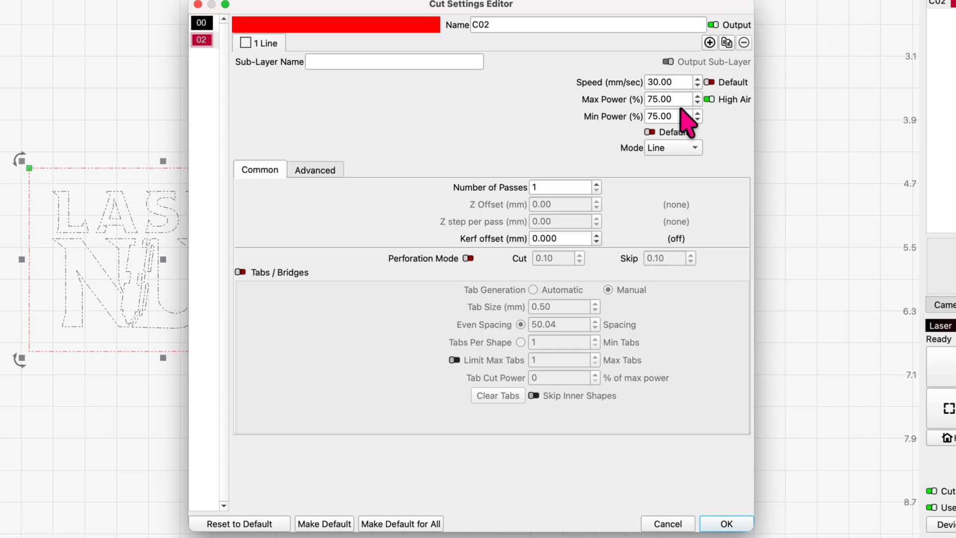
mouse_move(719, 134)
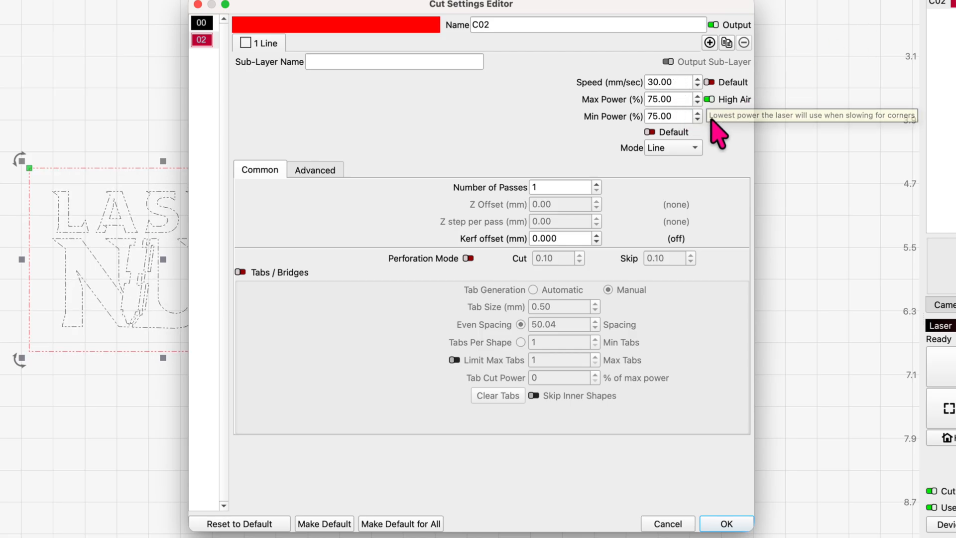
mouse_move(671, 183)
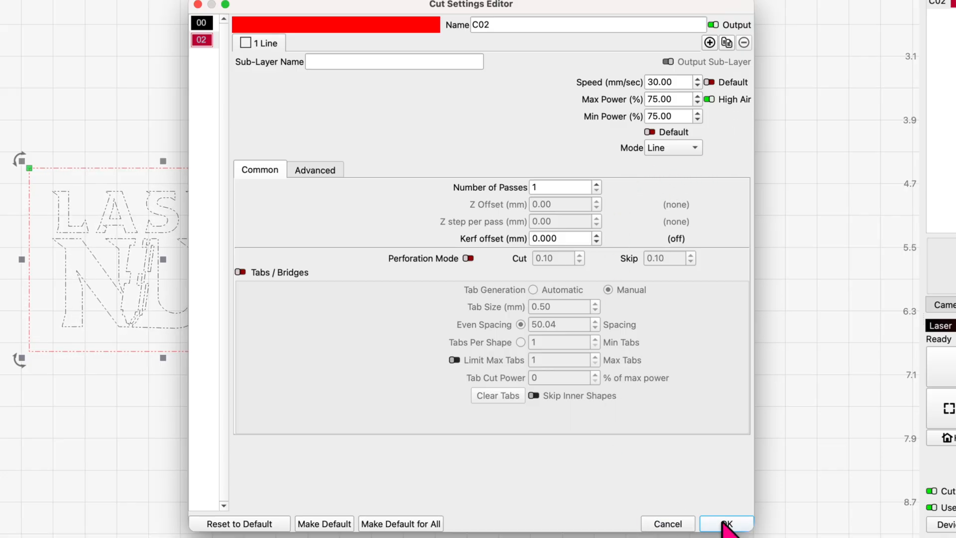
left_click(726, 524)
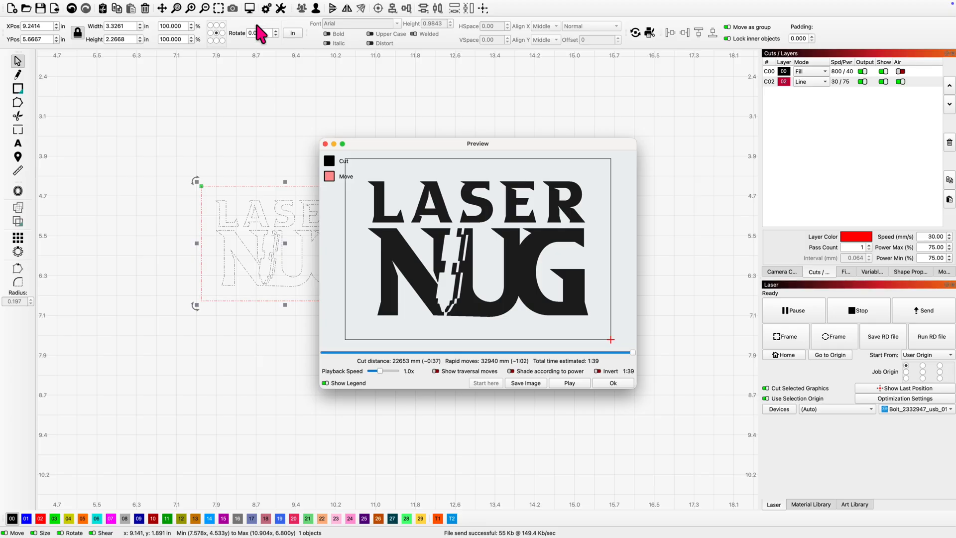
Step: Open the Laser panel's Devices dropdown to switch from the Bolt to the Nova35
left_click(613, 383)
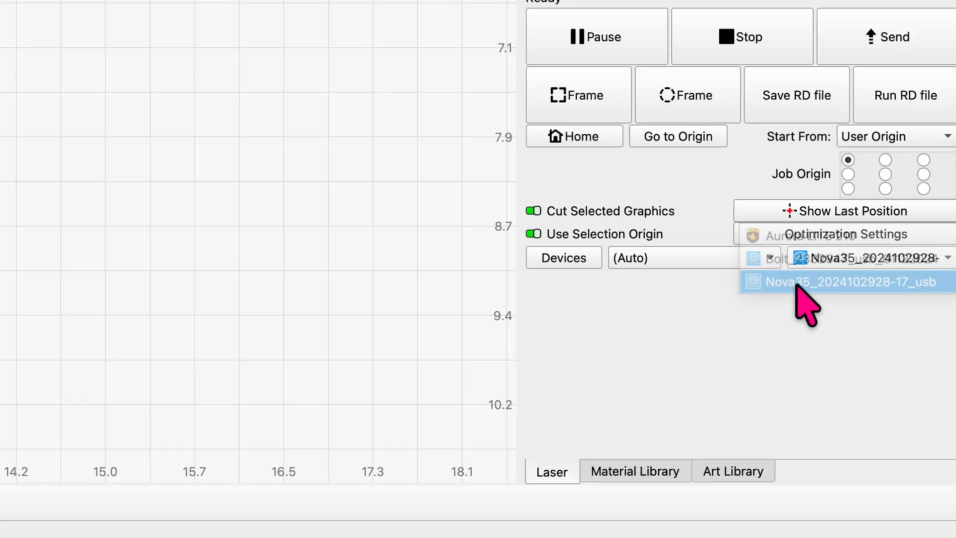
Step: Choose Nova35, load its material library, and check C00 fill at 1000 mm/s, 30%
left_click(845, 281)
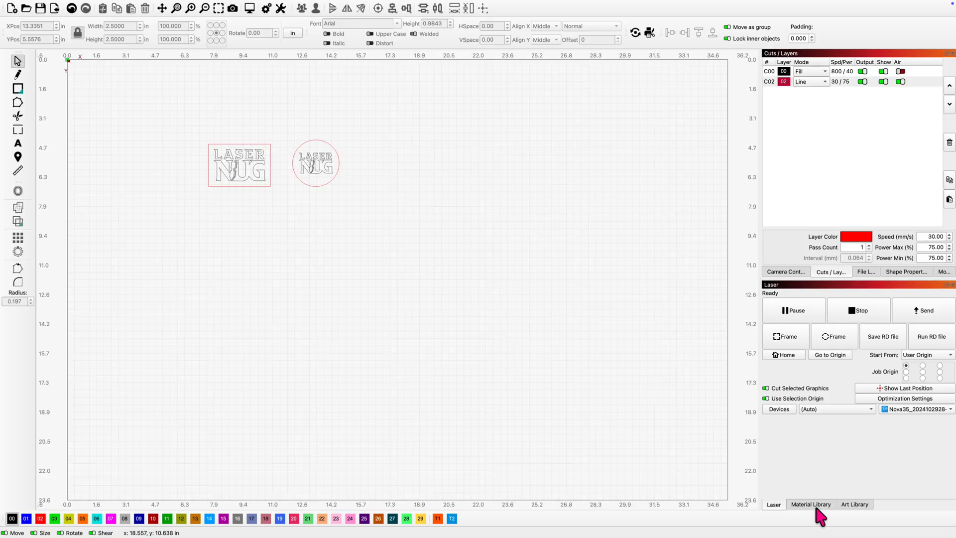
left_click(811, 505)
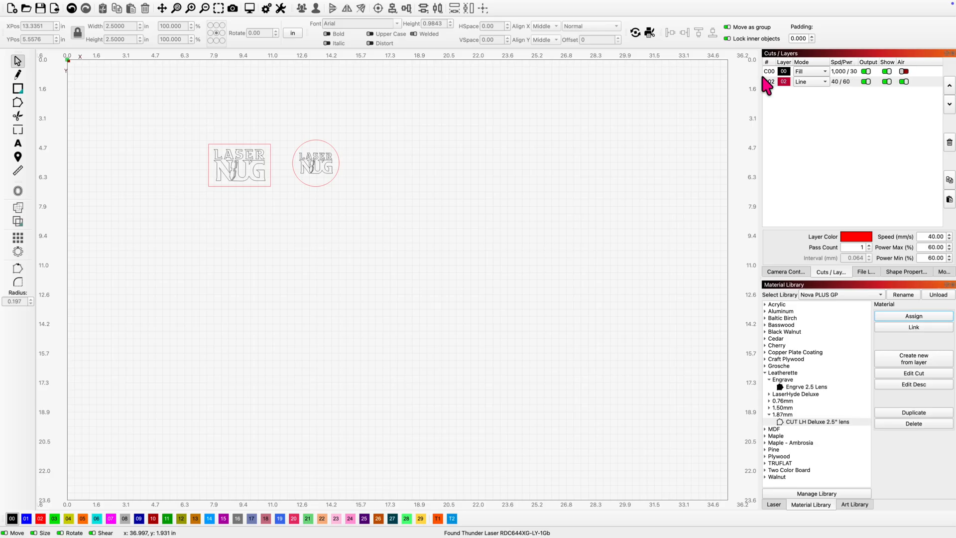
double_click(805, 71)
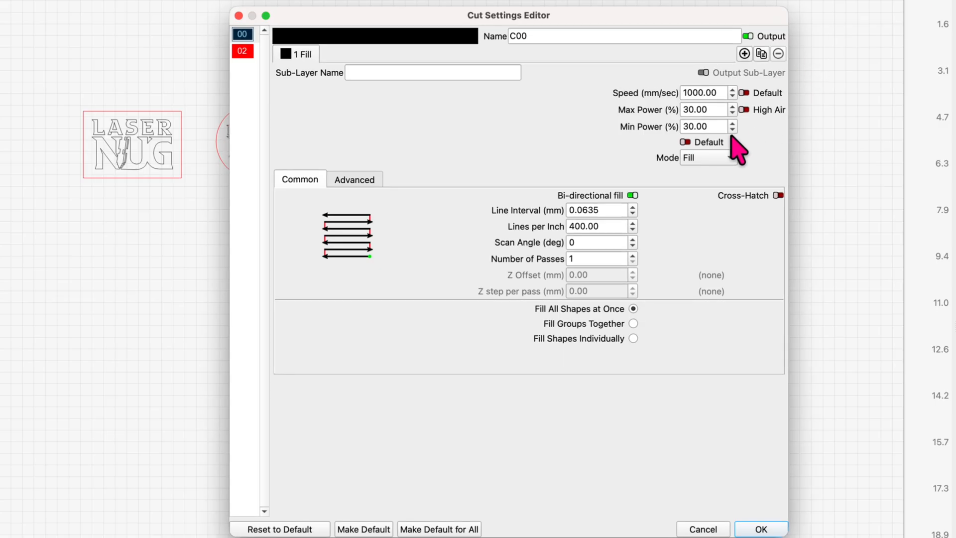
mouse_move(708, 110)
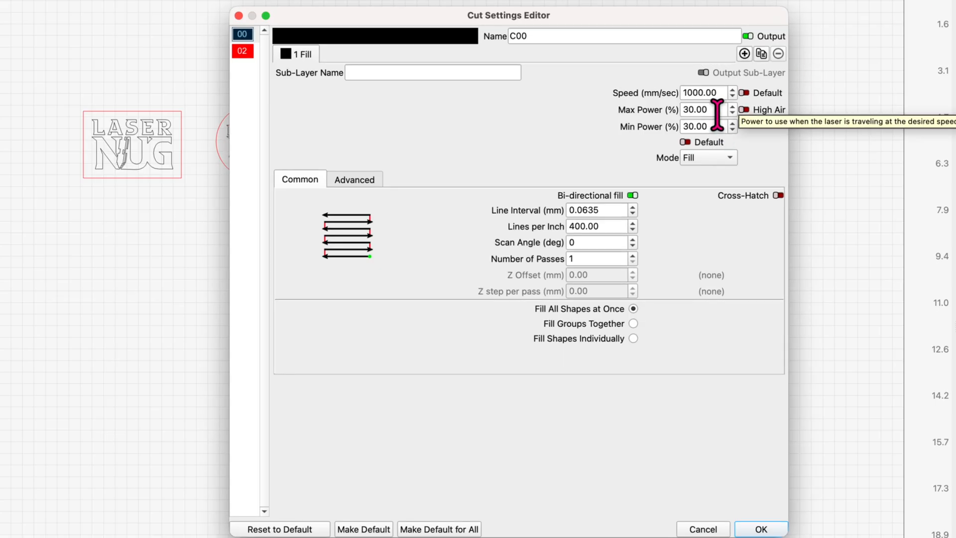
mouse_move(609, 244)
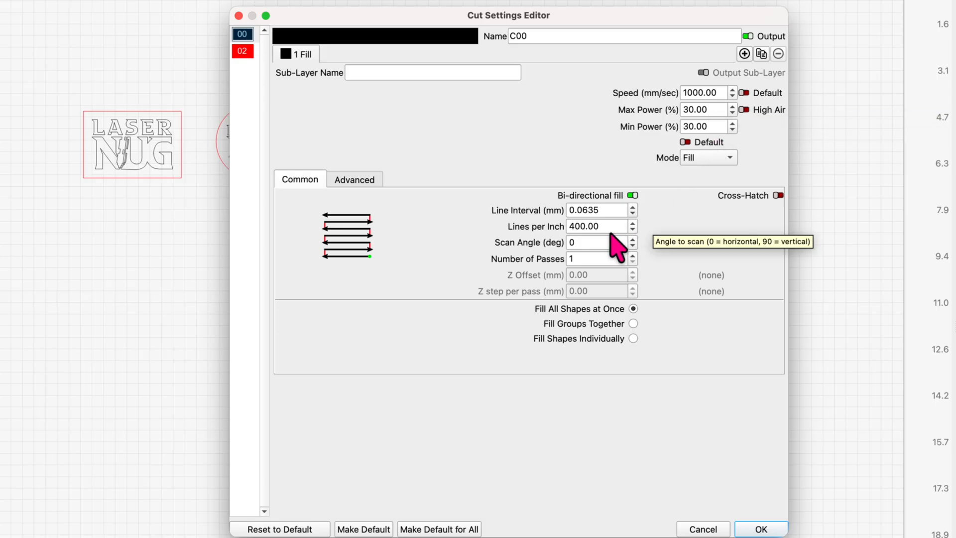
mouse_move(771, 131)
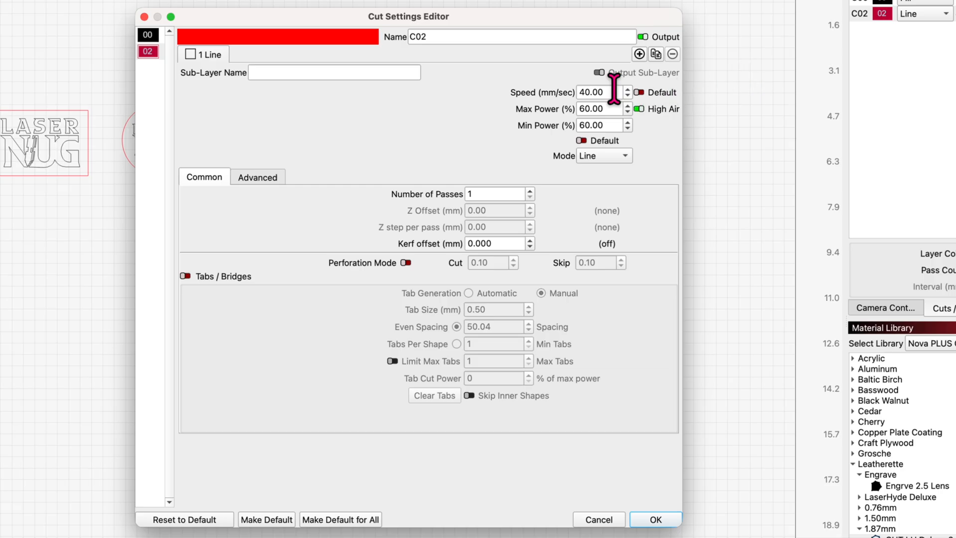
mouse_move(618, 129)
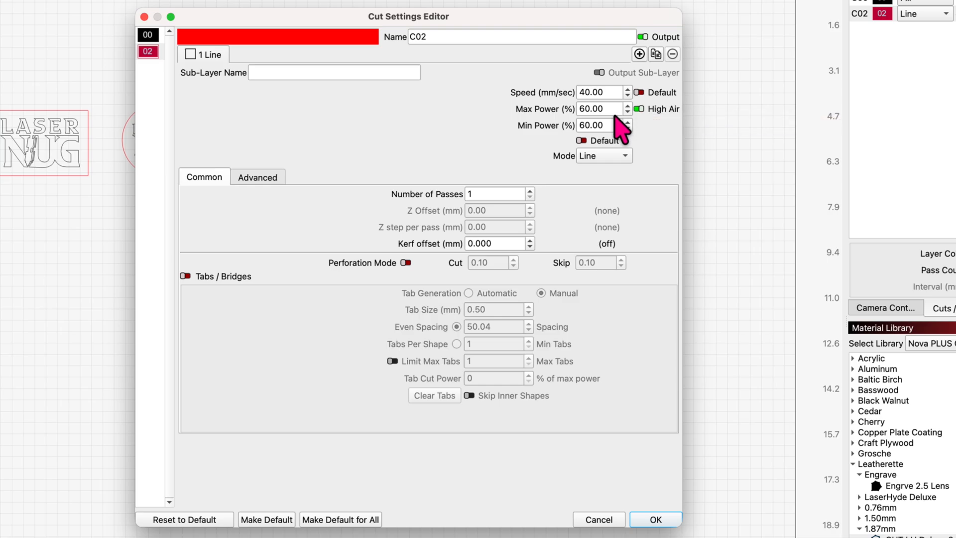
mouse_move(604, 185)
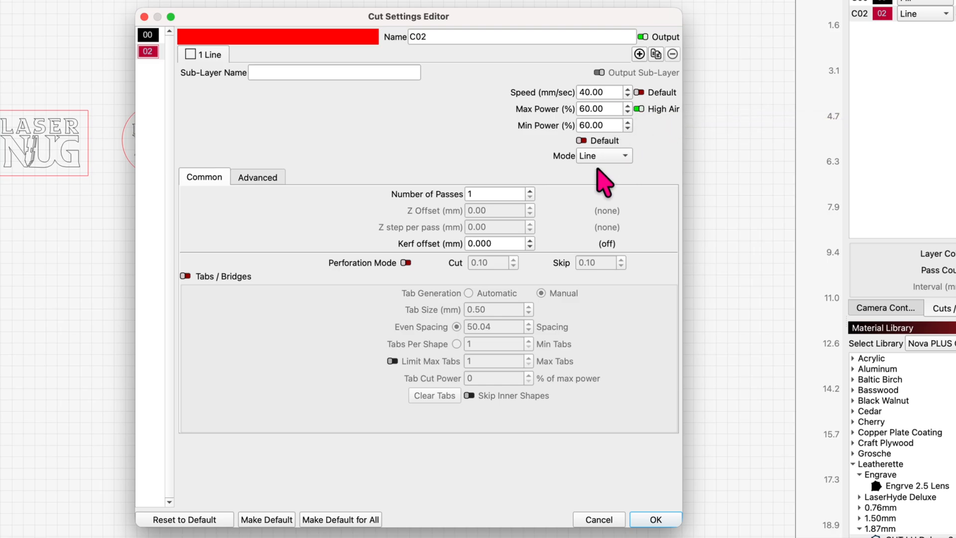
mouse_move(657, 520)
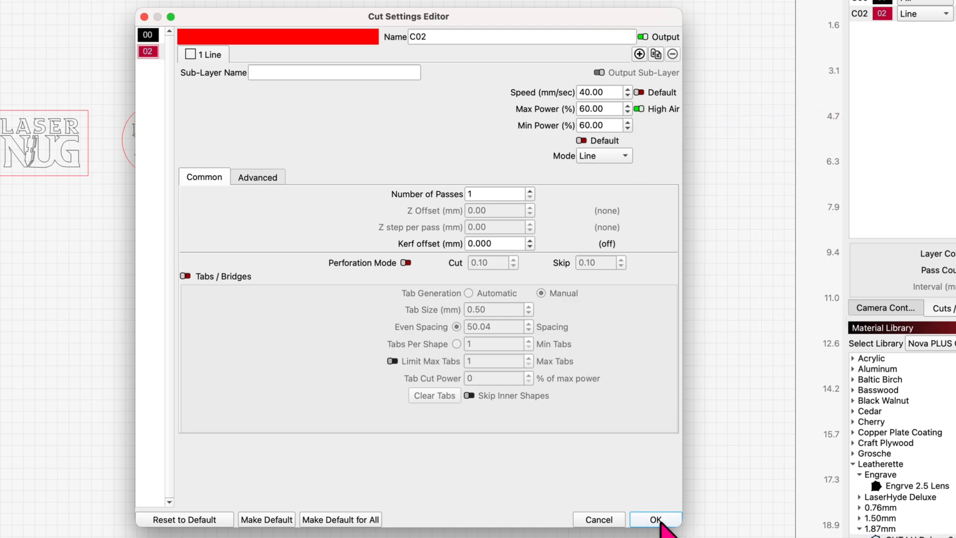
Step: Confirm the layer settings, select the round LASER NUG patch, and return to laser controls
left_click(655, 519)
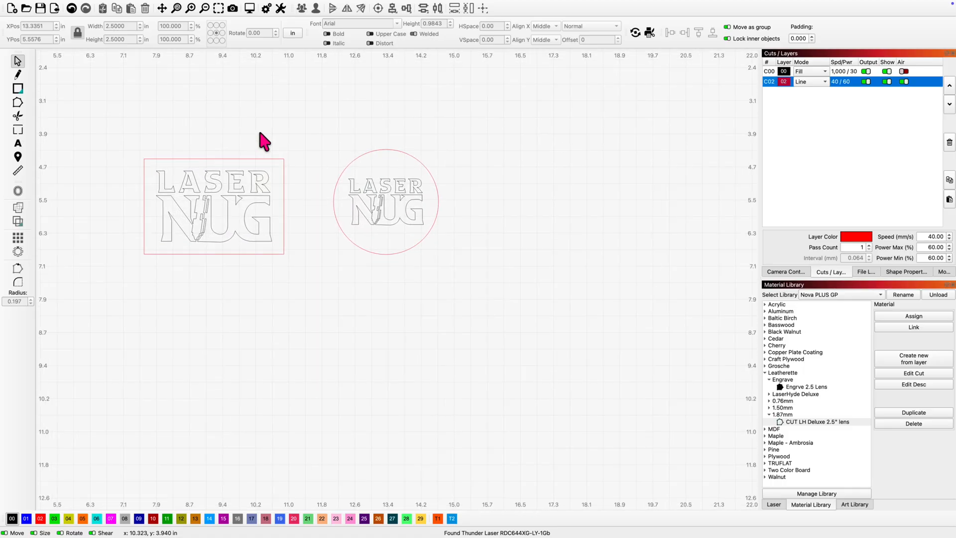
left_click(385, 202)
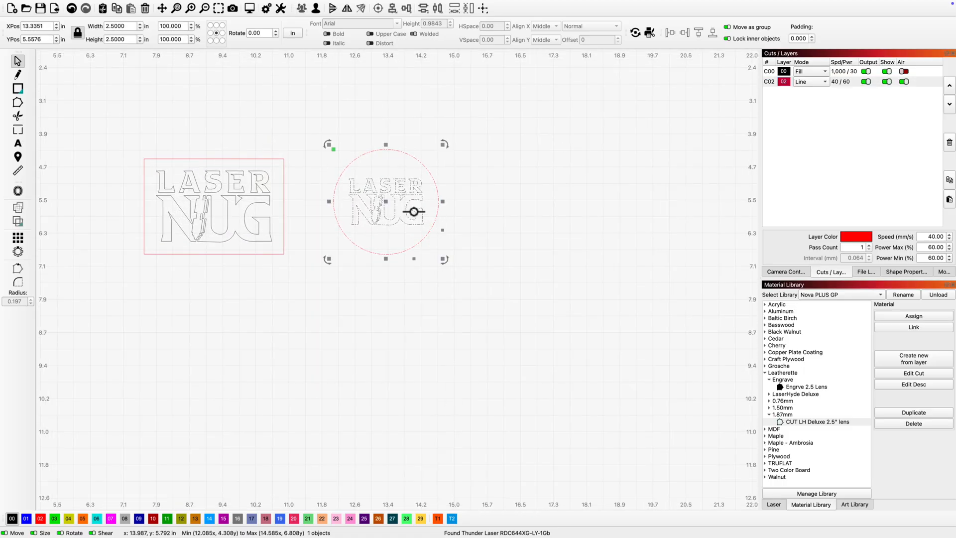
left_click(773, 504)
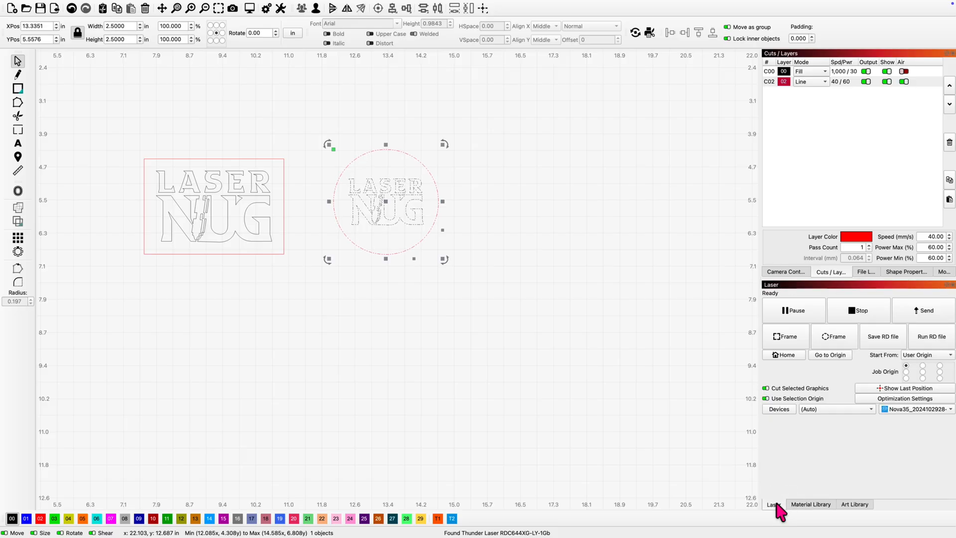